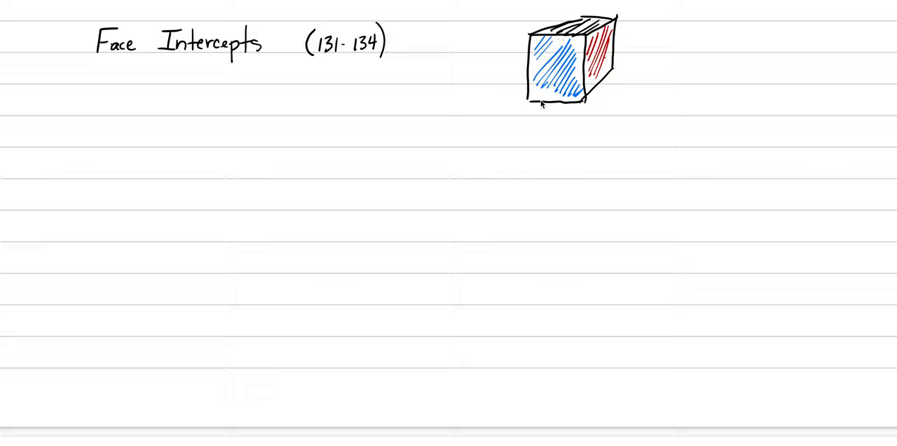
{"action": "mouse_move", "coordinate": [513, 109]}
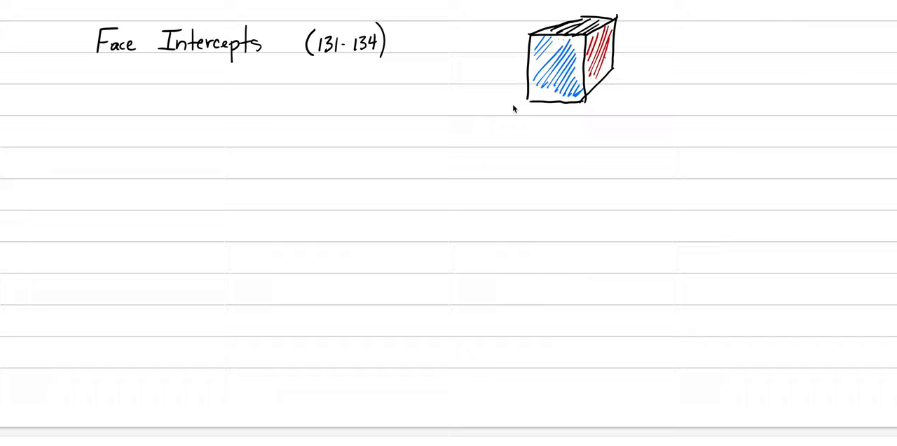
{"action": "mouse_move", "coordinate": [512, 16]}
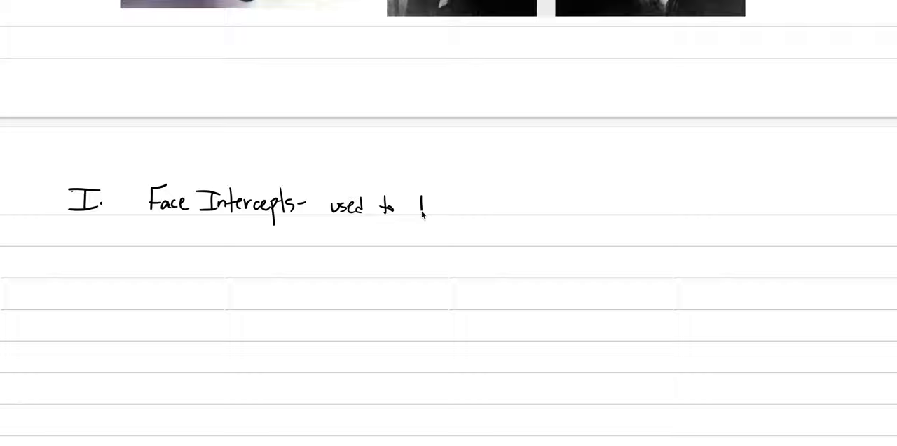
Handwrite 'define a crystal face using the axes it intercepts' after the Face Intercepts heading
{"action": "type", "text": "define a crystal"}
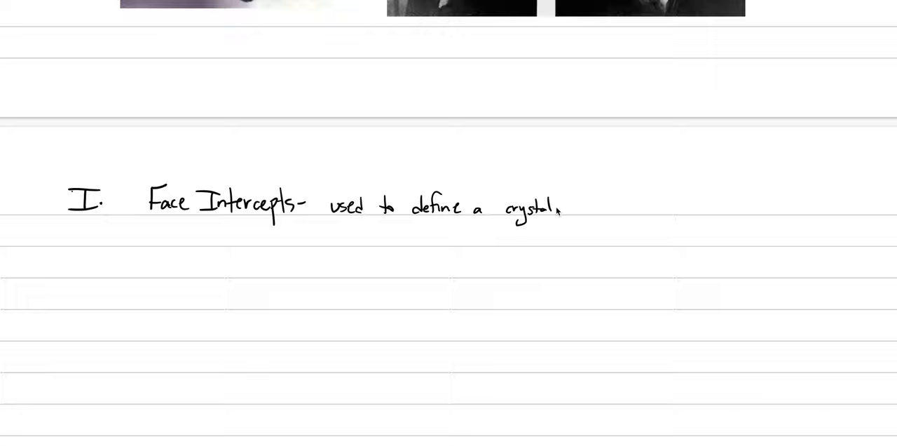
{"action": "type", "text": "face using the"}
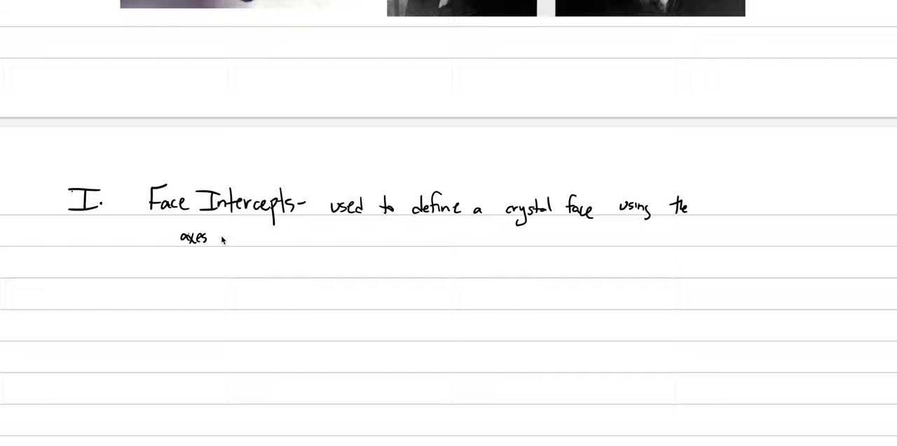
{"action": "type", "text": "it intercepts"}
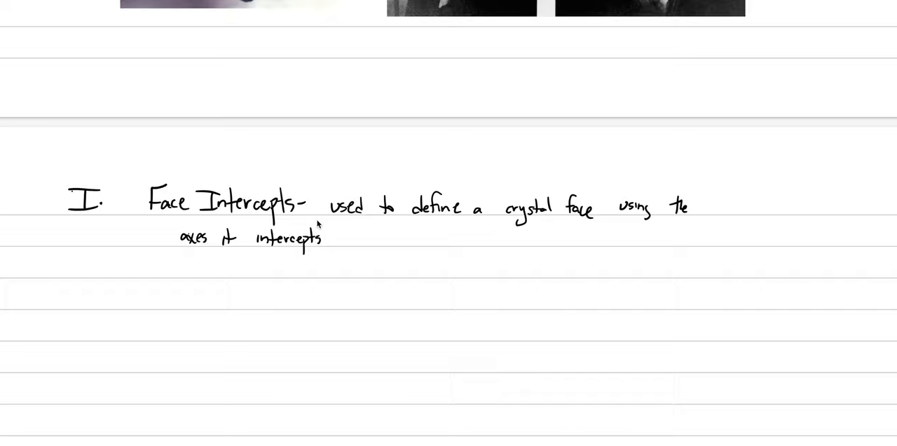
Scroll the page up to view the three labeled cube sketches
{"action": "scroll", "scroll_direction": "up", "scroll_amount": 3}
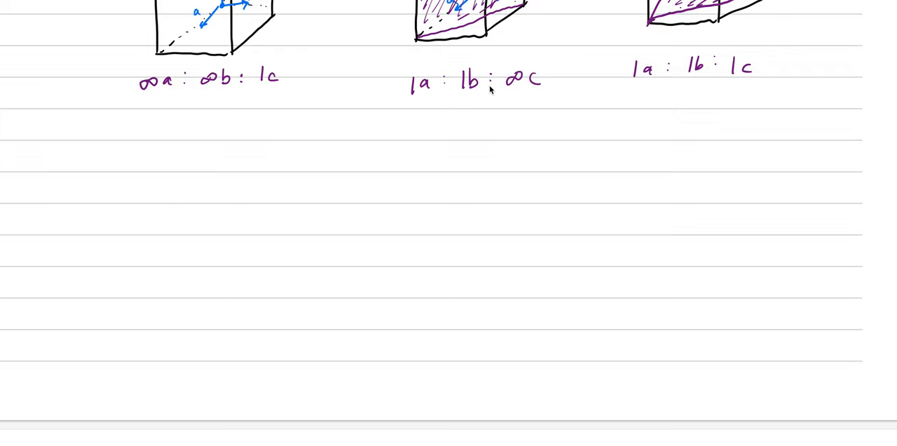
Draw the a, b and c axes in the empty space below the cubes
{"action": "left_click_drag", "start_coordinate": [278, 298], "coordinate": [280, 122]}
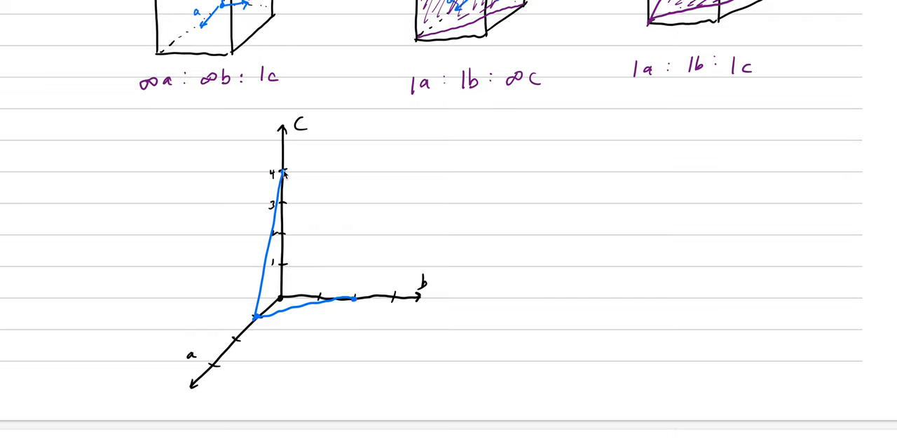
Hatch inside the triangular face and label it '1a : 2b :' beside it
{"action": "left_click_drag", "start_coordinate": [284, 175], "coordinate": [351, 298]}
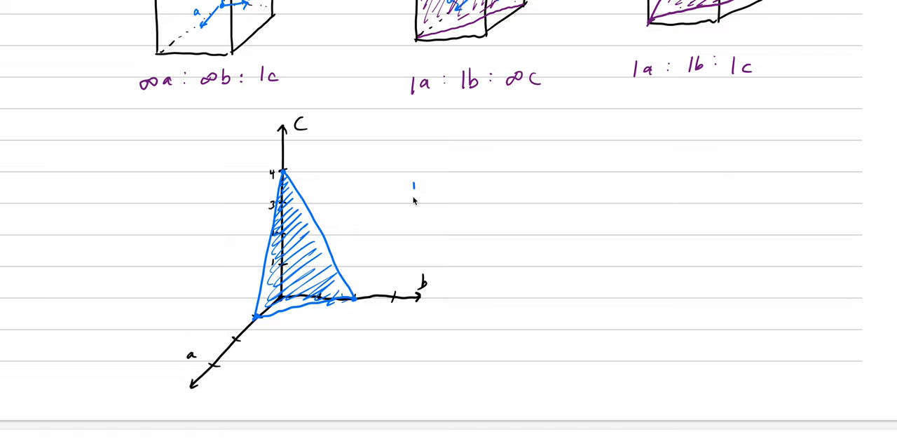
{"action": "type", "text": "1a : 2b :"}
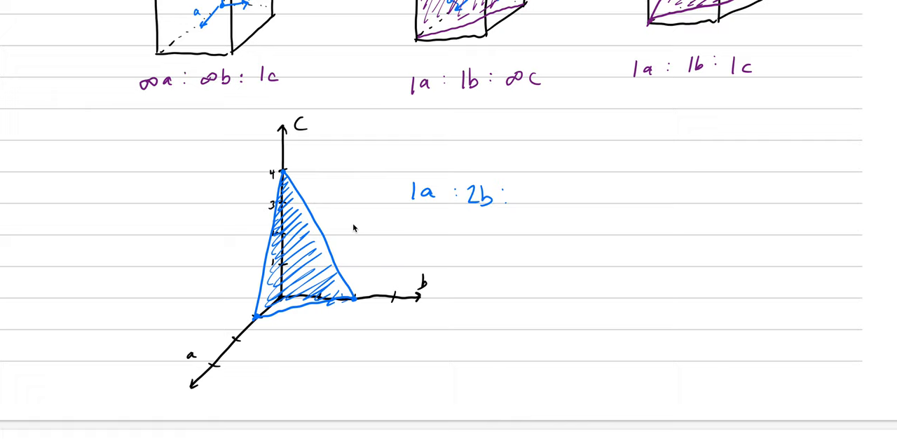